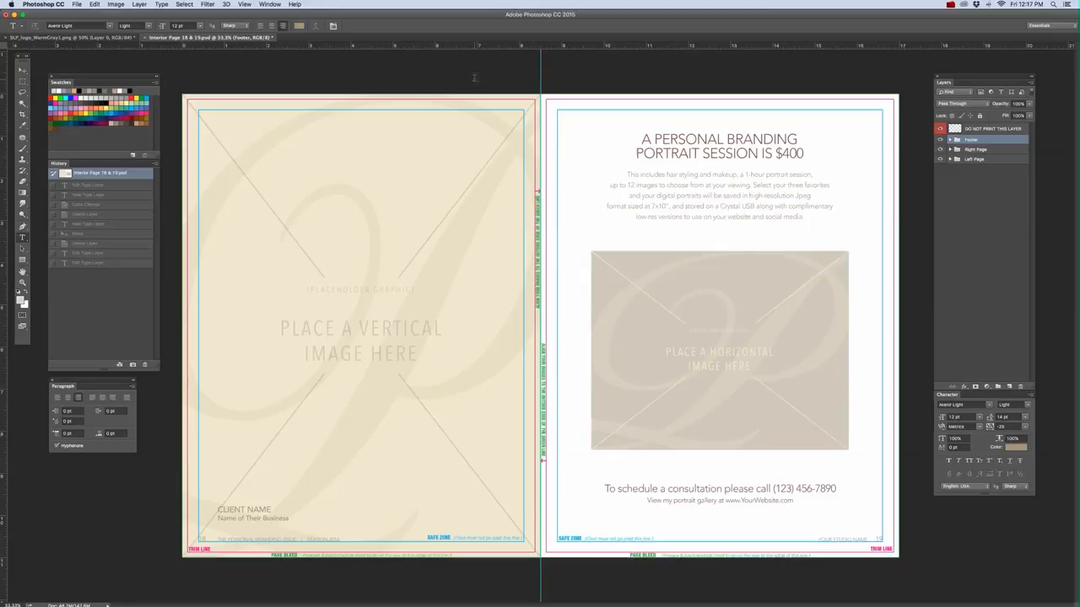
Expand the Footer group to show its studio-name and page-number text layers
click(955, 140)
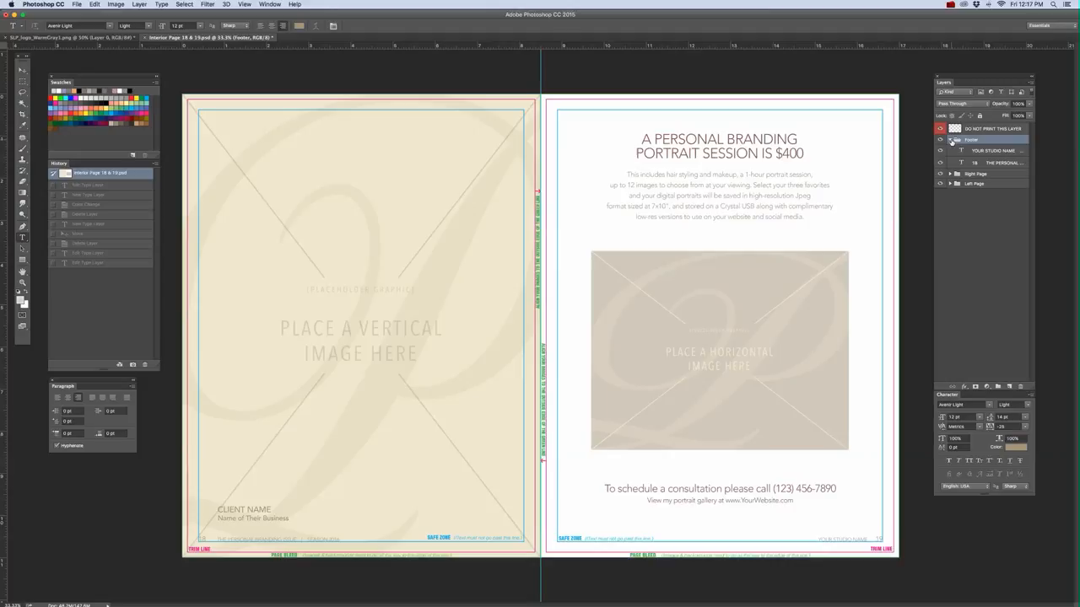
click(949, 140)
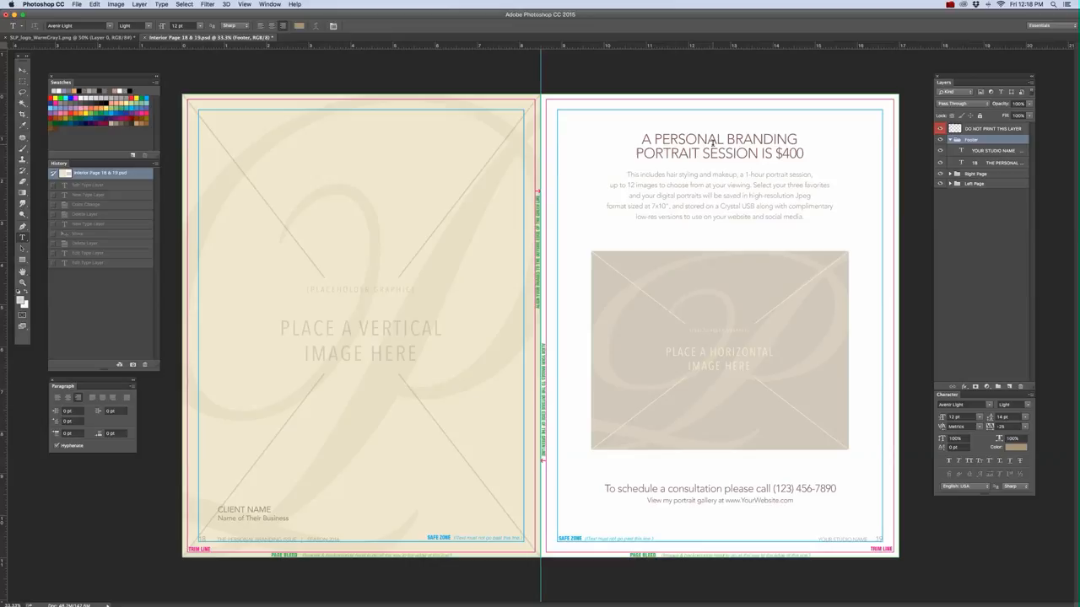
Add a single filler text line and a wrapping paragraph box on the left page
click(719, 153)
text(nvdnvdsnvpodsnosdfnvovsnvdfhnsf;vknfknb)
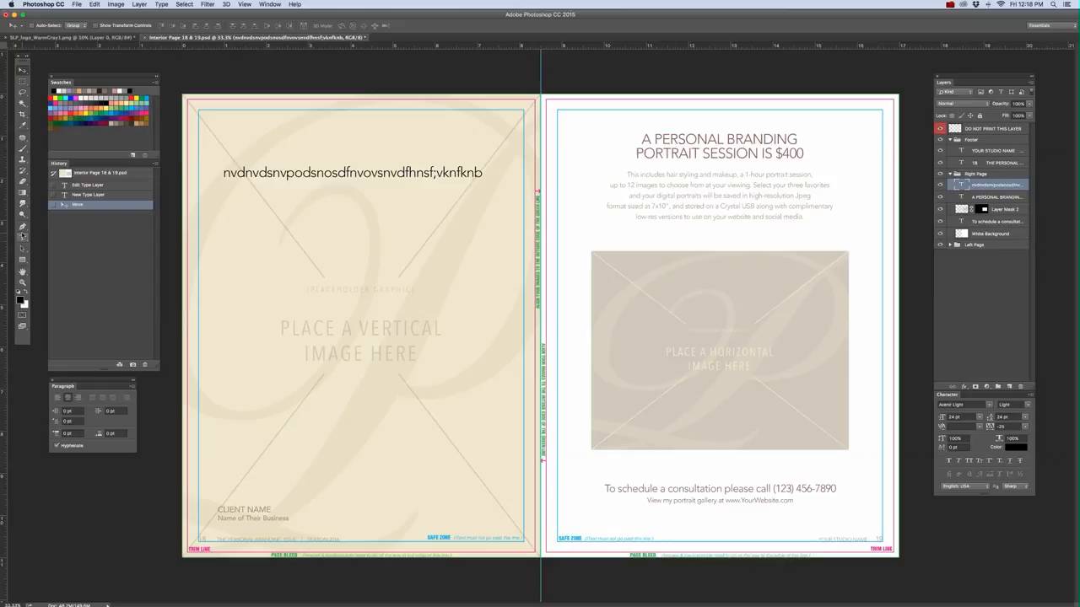
drag(203, 279, 519, 423)
text(vbldnvlnfdsjpfjad;c sdifnspjg[skrg]pskgv;ndv iefh-psn;ad v ksnvspdigjsvm;ksmv;ljsjgisnkvnslknbvsn)
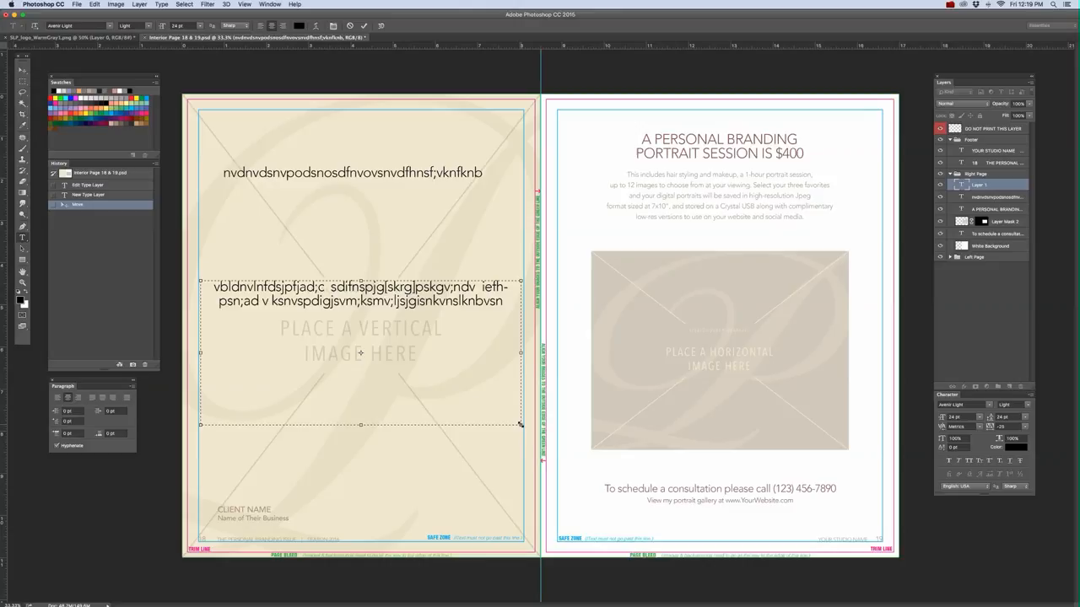
click(504, 301)
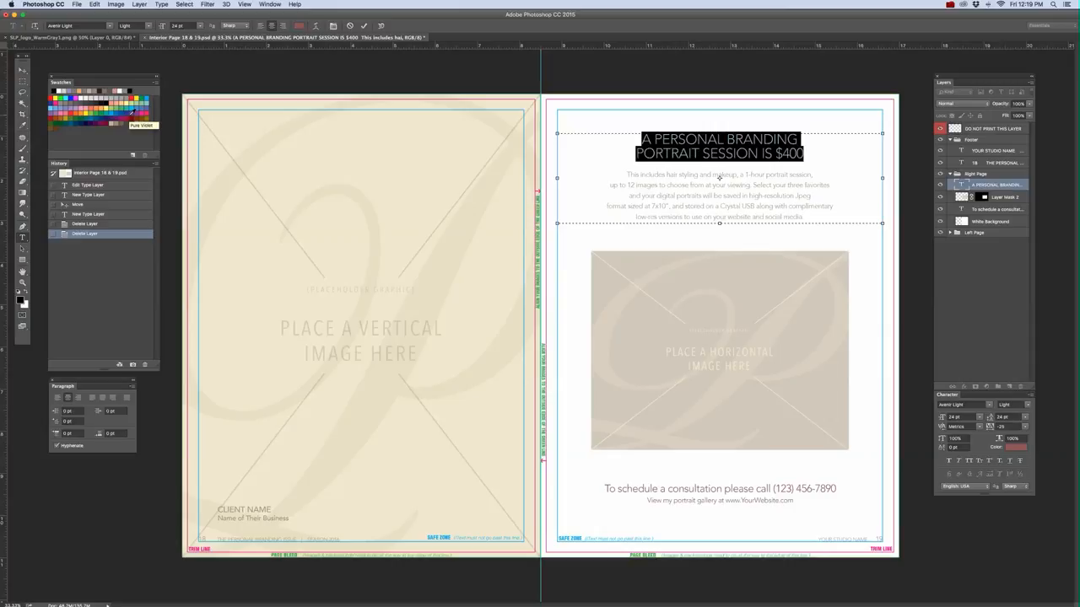
Try swatch colours on the headline, settling on a dark red
click(64, 102)
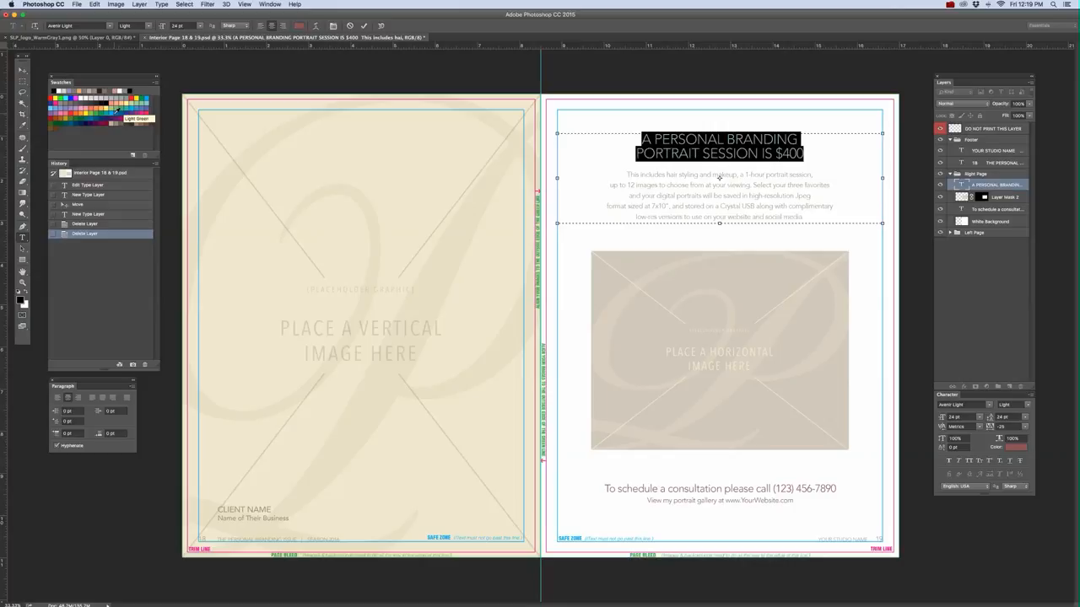
click(52, 91)
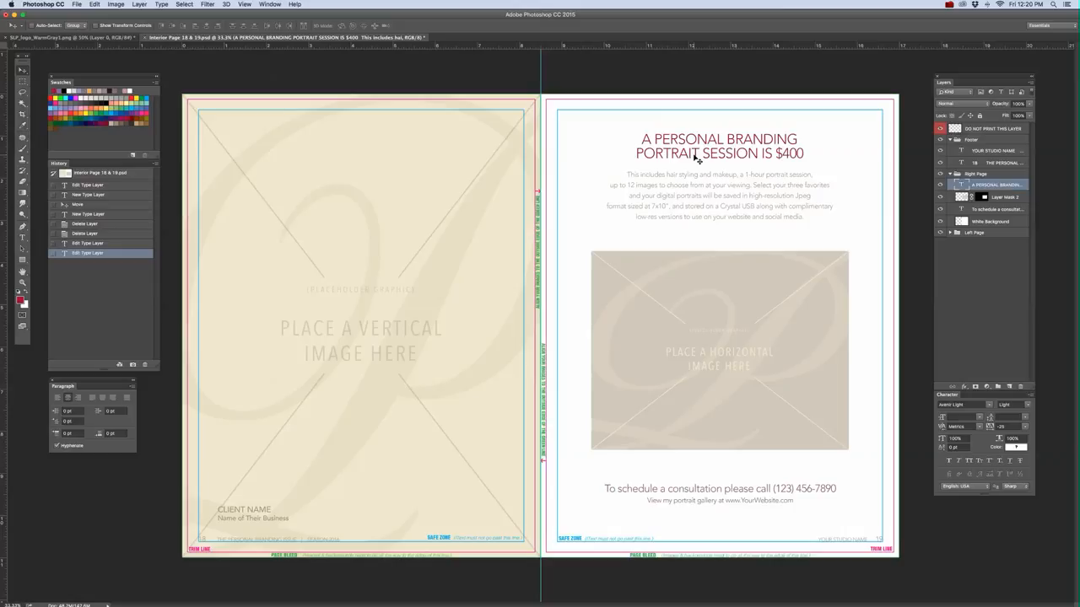
Sample the logo's warm gray and apply it to the selected headline text
click(68, 37)
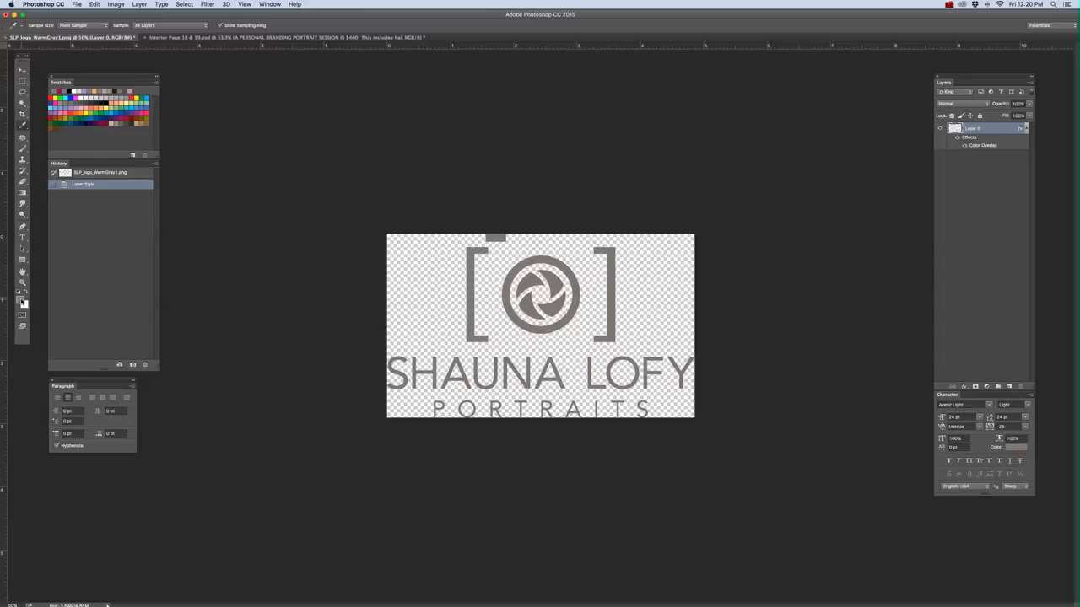
mouse_move(21, 303)
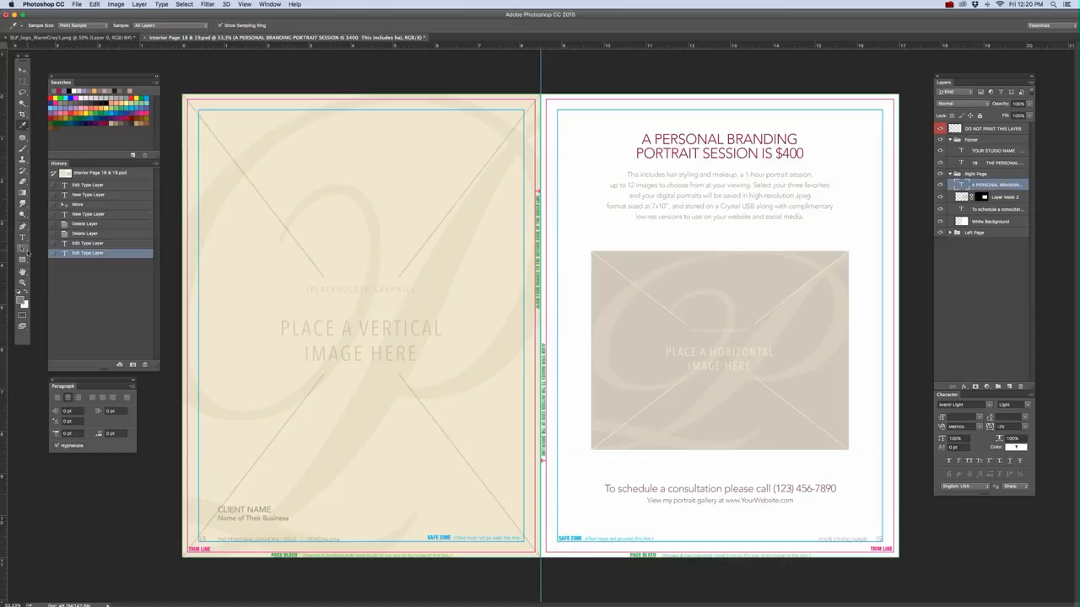
double_click(719, 177)
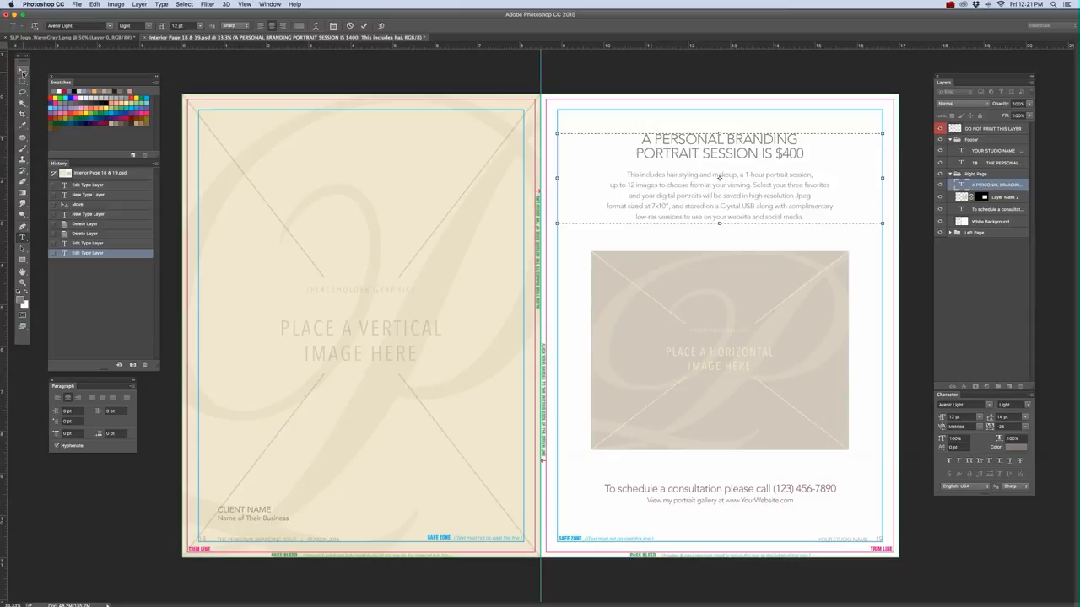
Select all headline and description text and set it in a serif typeface
double_click(719, 146)
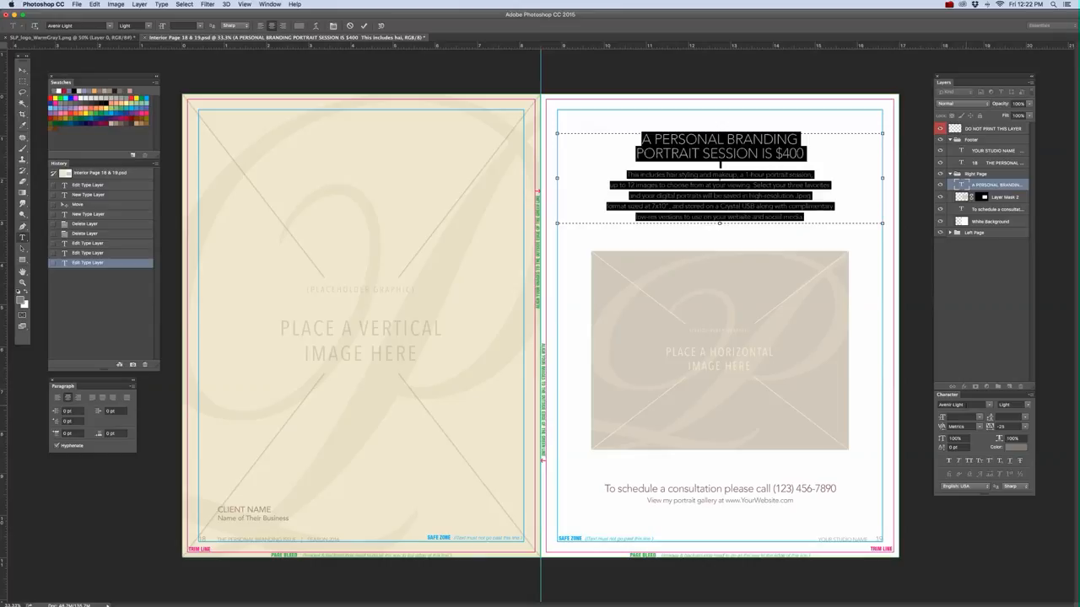
click(957, 404)
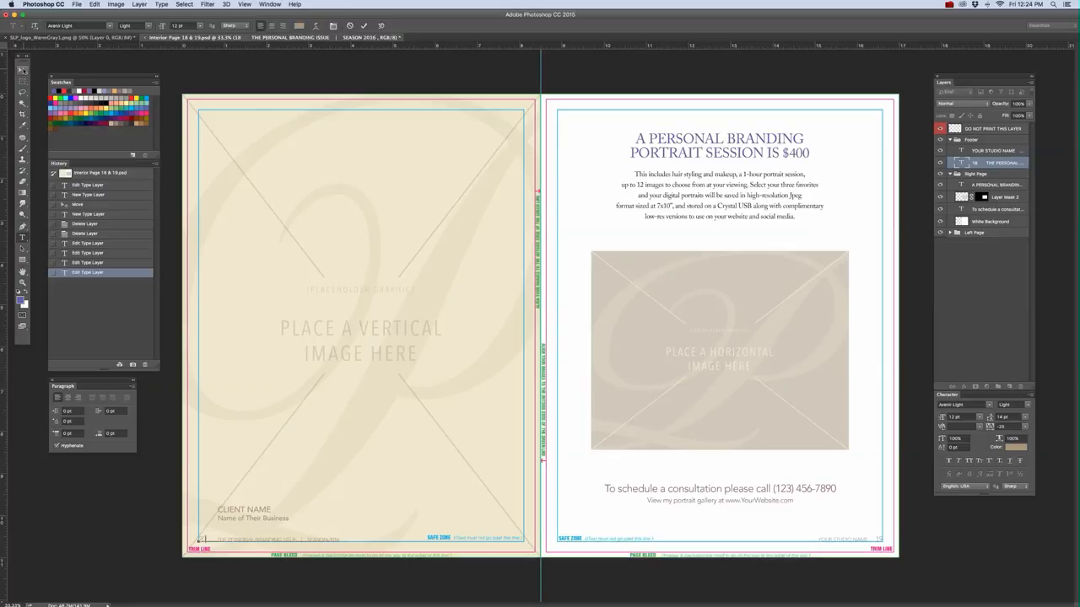
Select the footer type layer to restyle its page number and title
click(995, 150)
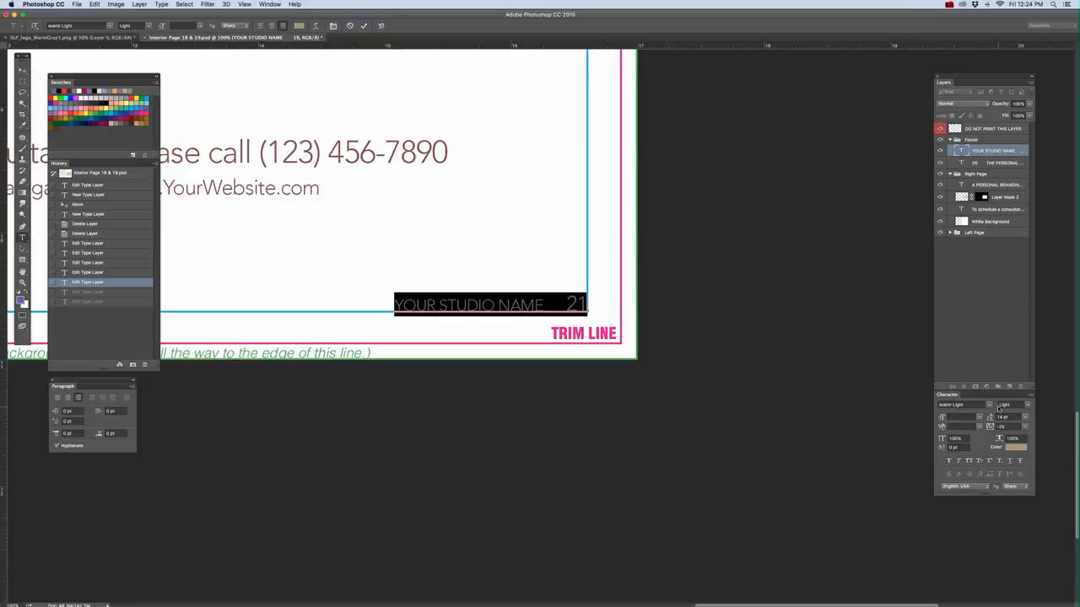
Change the footer studio name and page number from Avenir Light to Oblique
click(989, 405)
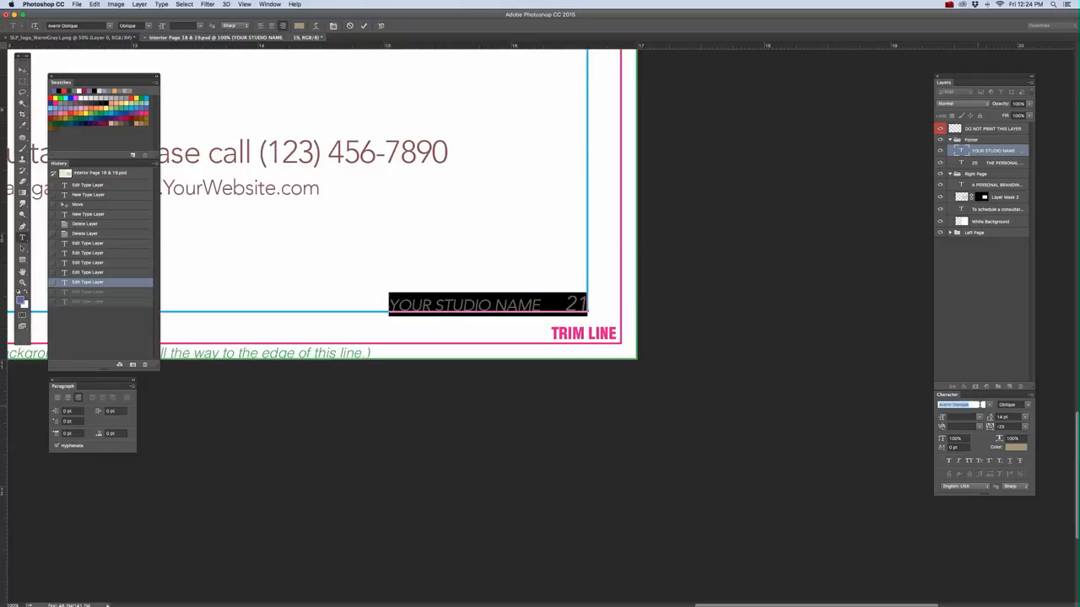
click(962, 404)
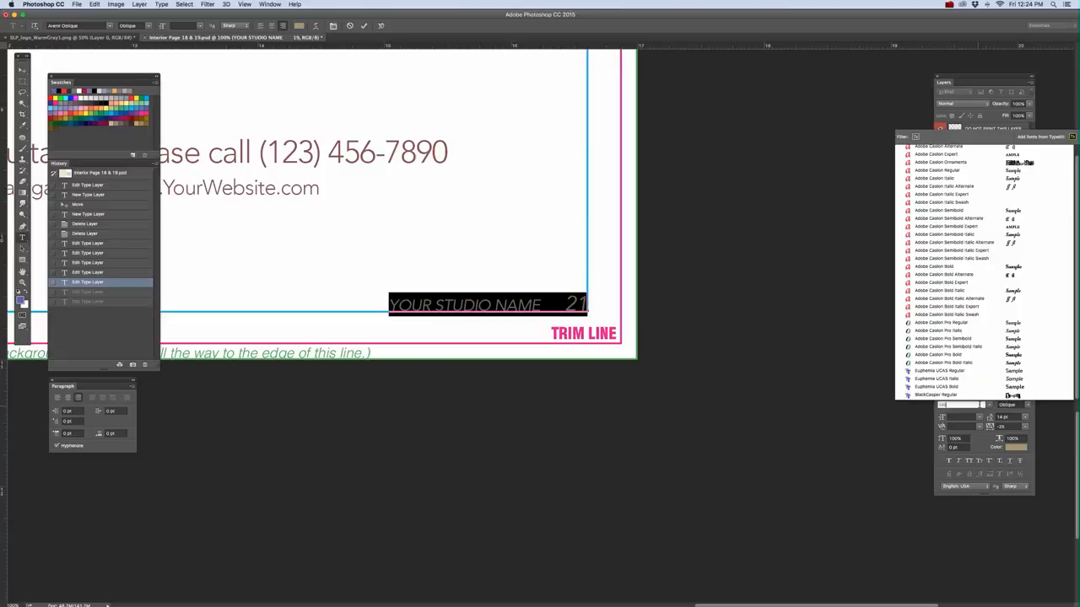
Set the footer in Adobe Caslon Pro, reading 'SHAUNA LOFY PORTRAITS' in purple
click(941, 322)
text(SHAUNA LOFY PORTRAITS)
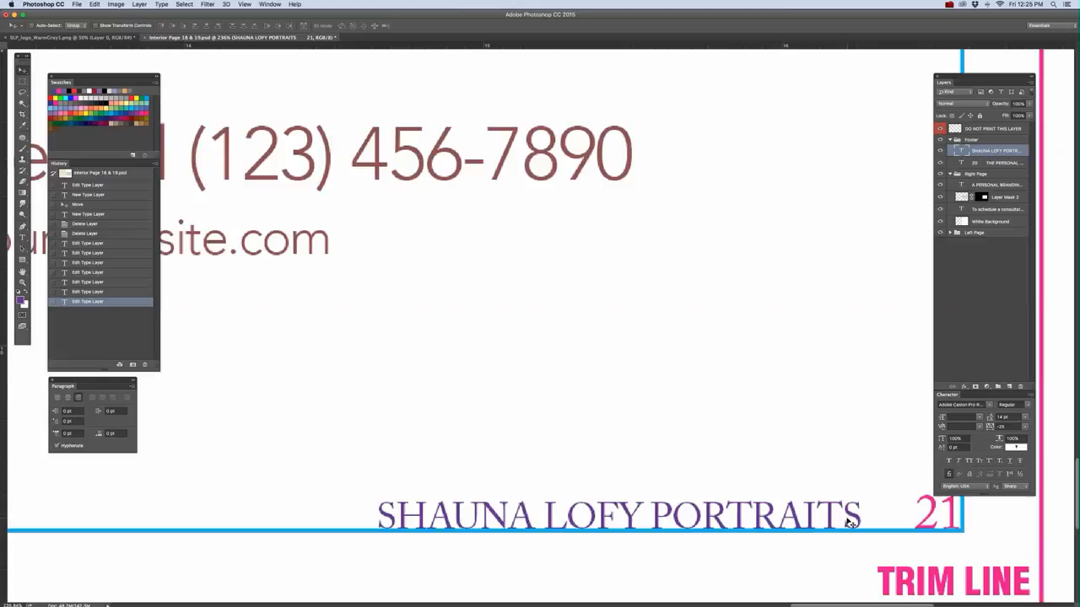
Fit the whole spread on screen and bring up the Open dialog
click(245, 5)
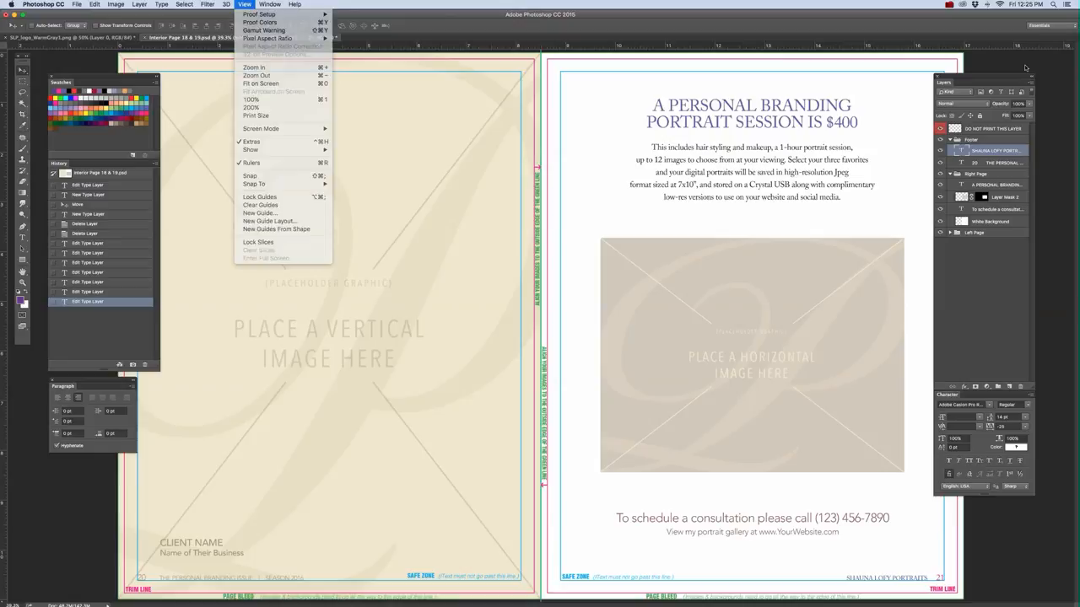
click(261, 205)
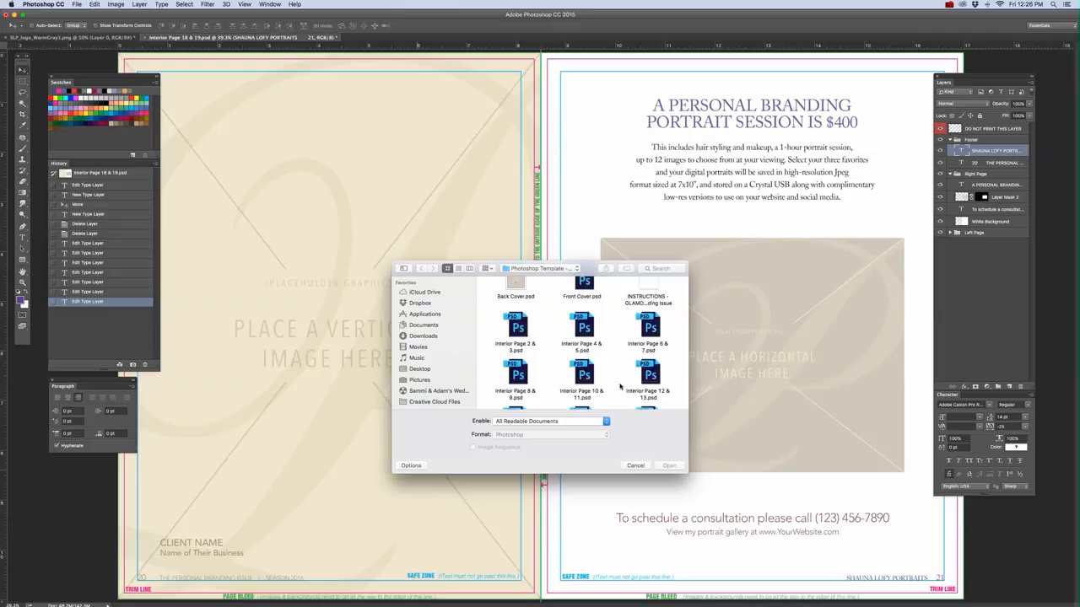
Open Interior Page 14 & 15.psd from the template folder
click(668, 465)
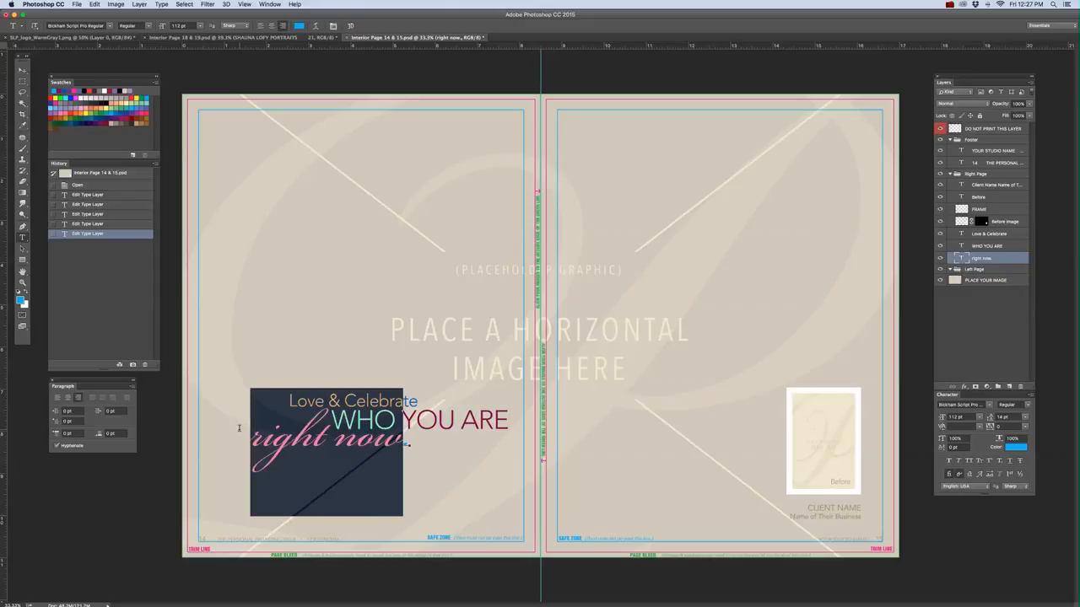
Restyle the "right now." headline in a thin, flowing handwritten script font
click(987, 405)
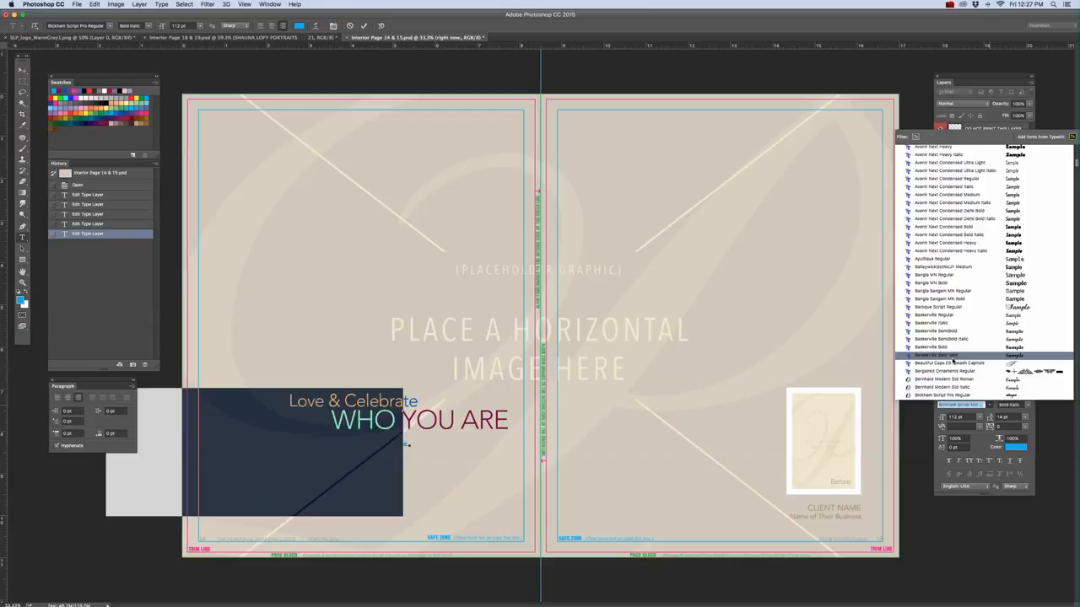
scroll(down, 3)
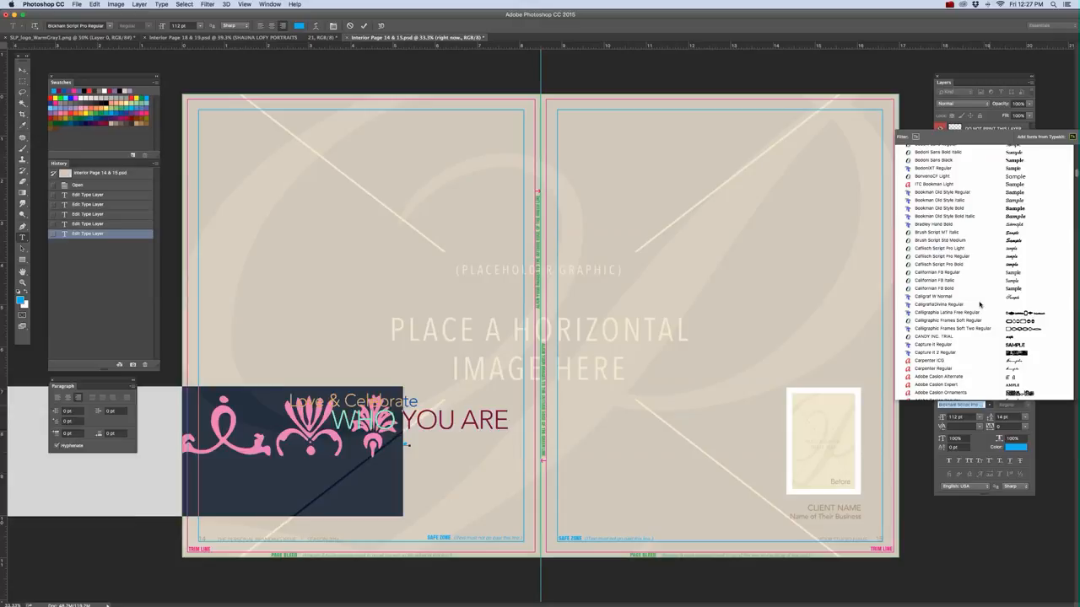
click(934, 296)
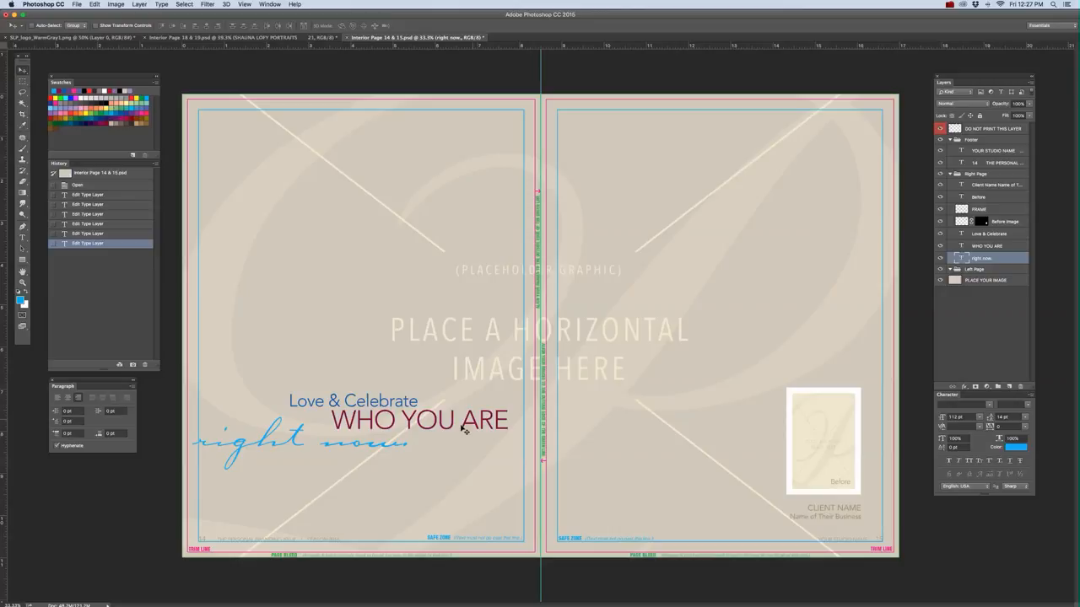
mouse_move(430, 454)
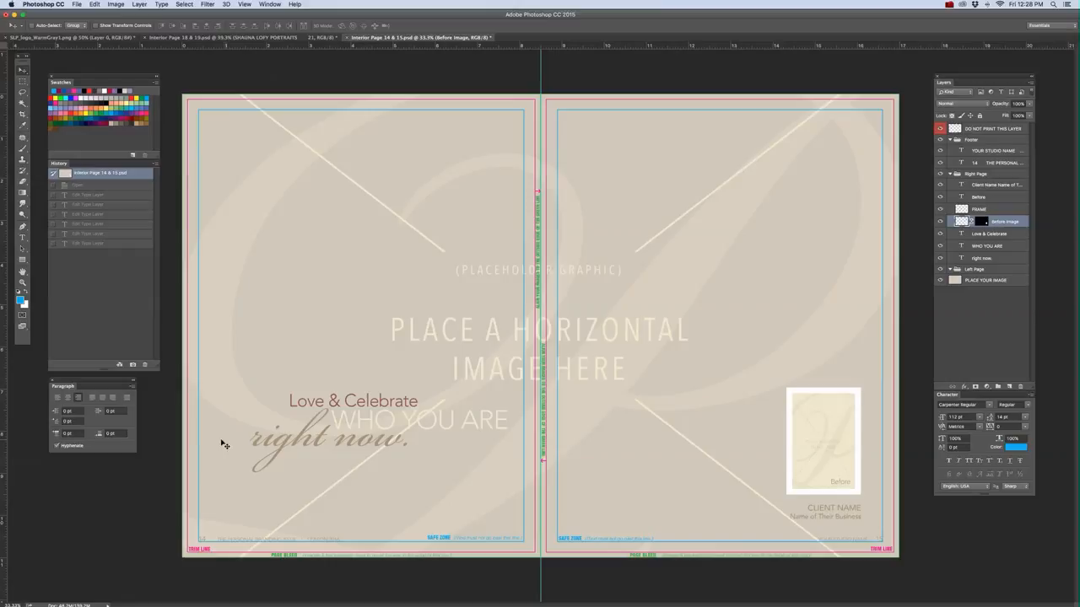
mouse_move(266, 430)
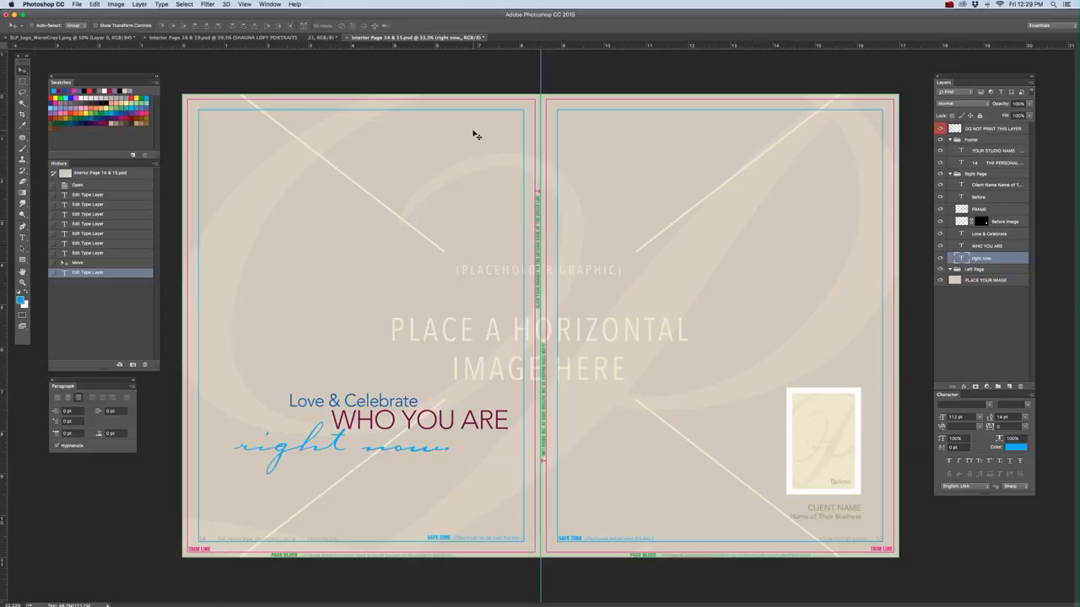
mouse_move(408, 104)
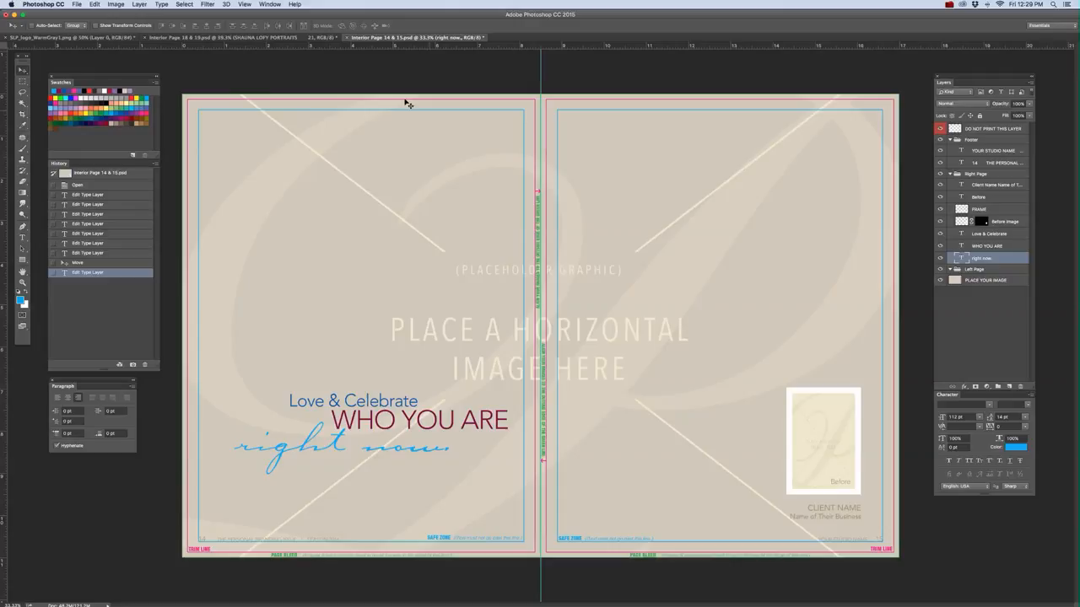